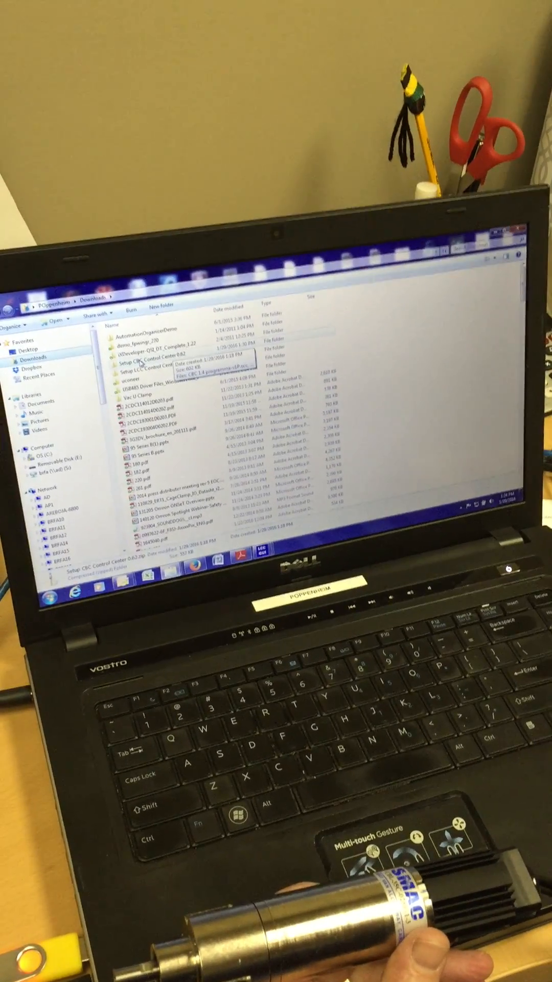
Step: Run the Setup CBC Control Center 0.62 installer, keeping the default destination location
double_click(150, 364)
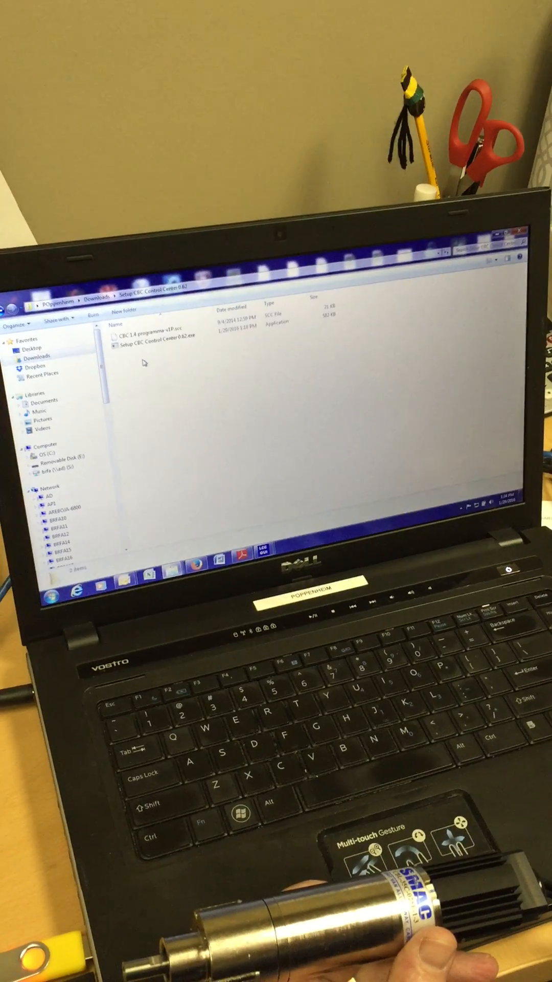
double_click(150, 345)
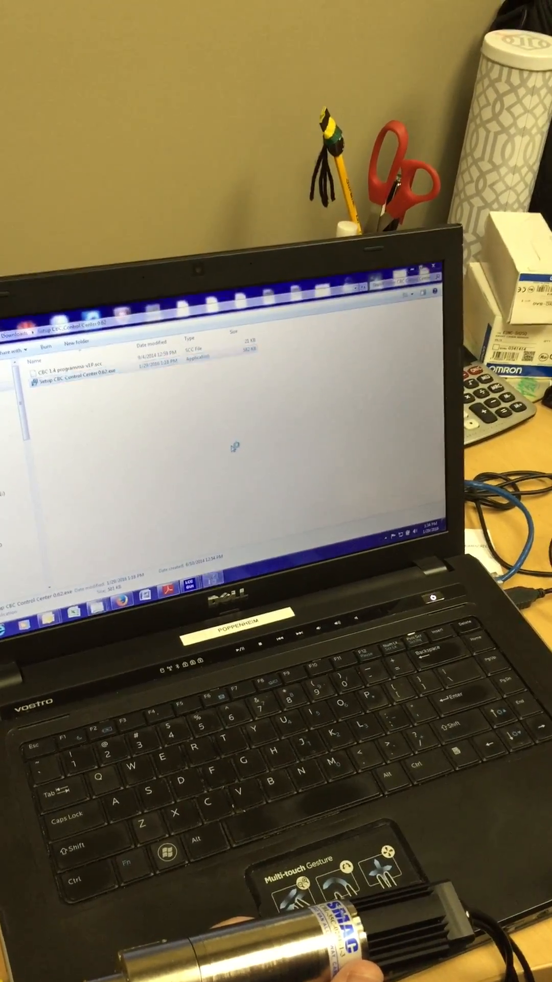
double_click(88, 381)
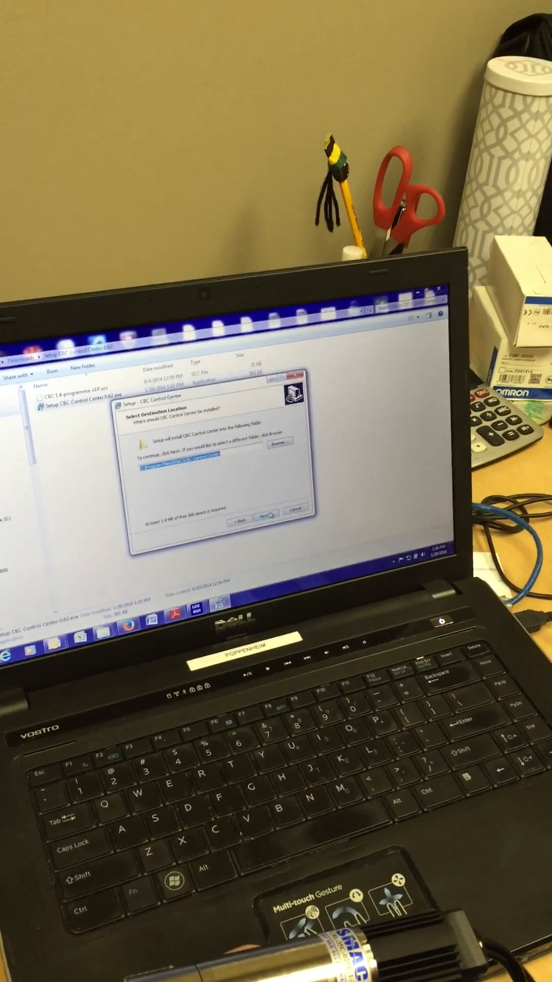
click(263, 516)
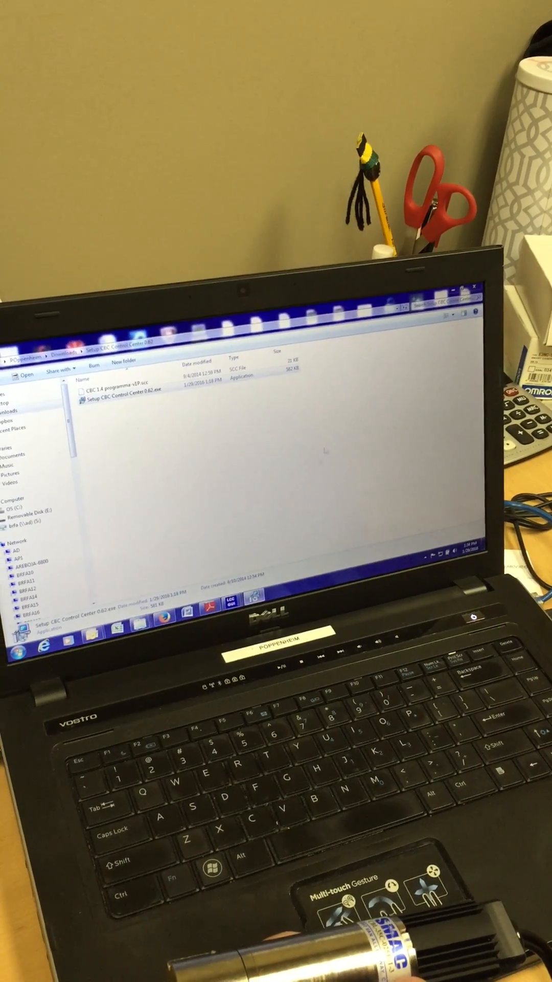
Step: Launch CBC Control Center and acknowledge the actuator connection status message
double_click(119, 399)
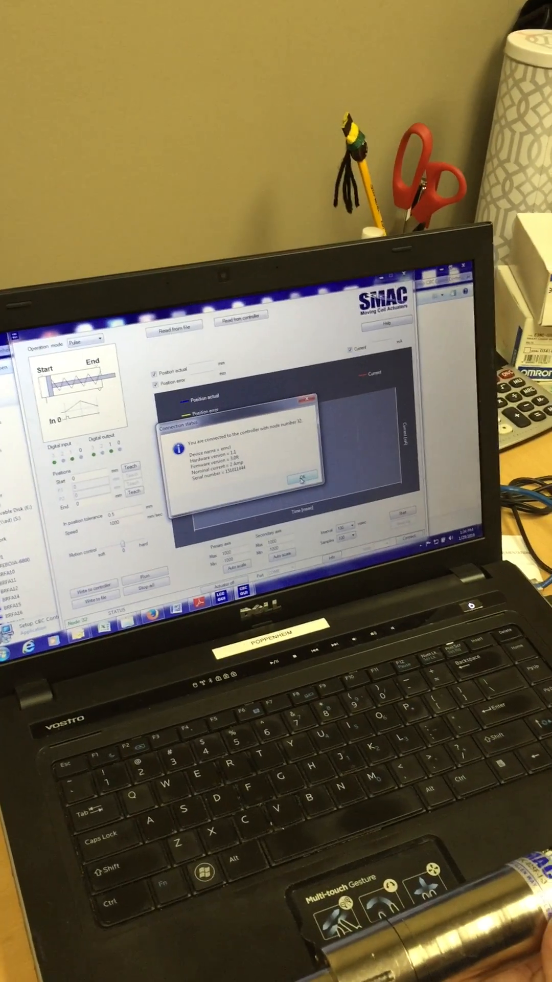
click(301, 480)
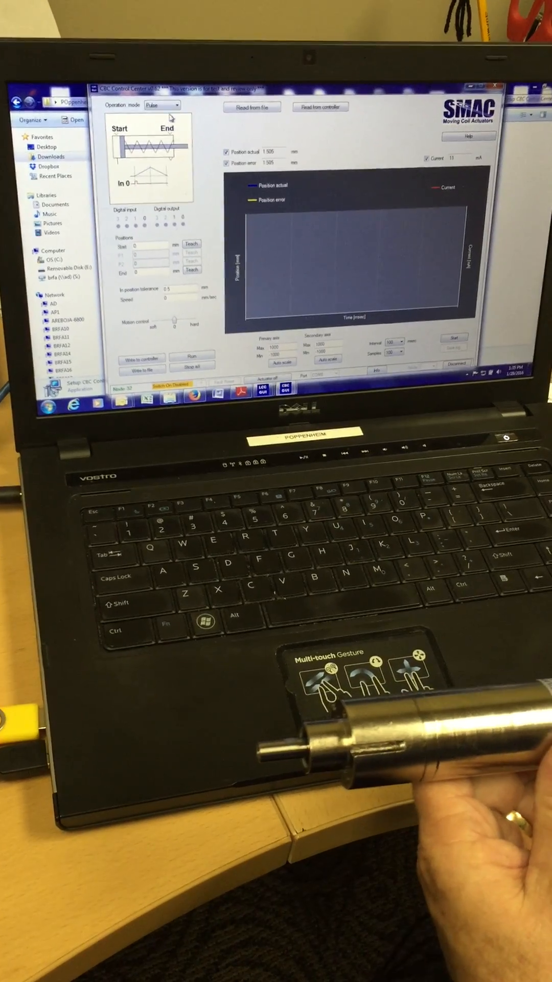
Step: Choose Mono-stable from the Operation mode dropdown
click(162, 101)
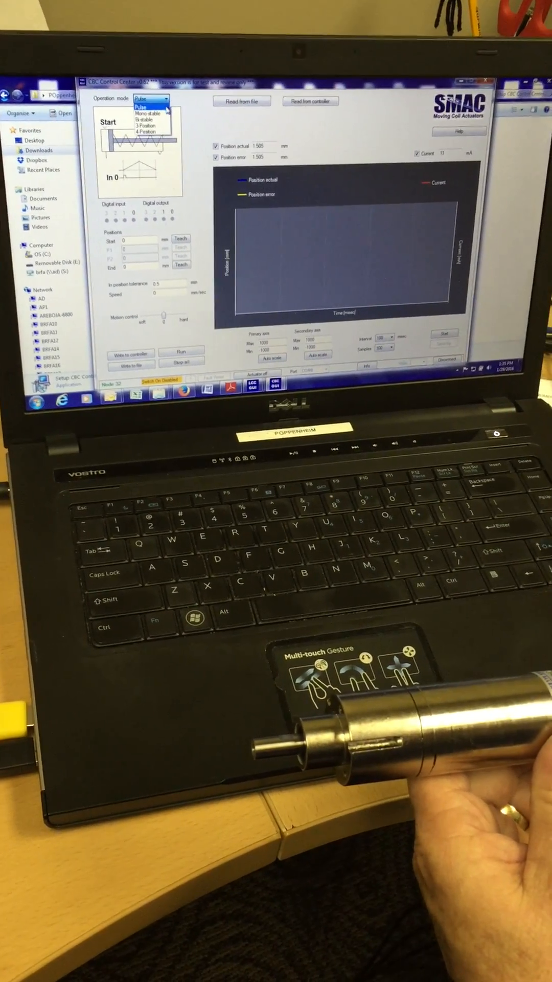
click(143, 113)
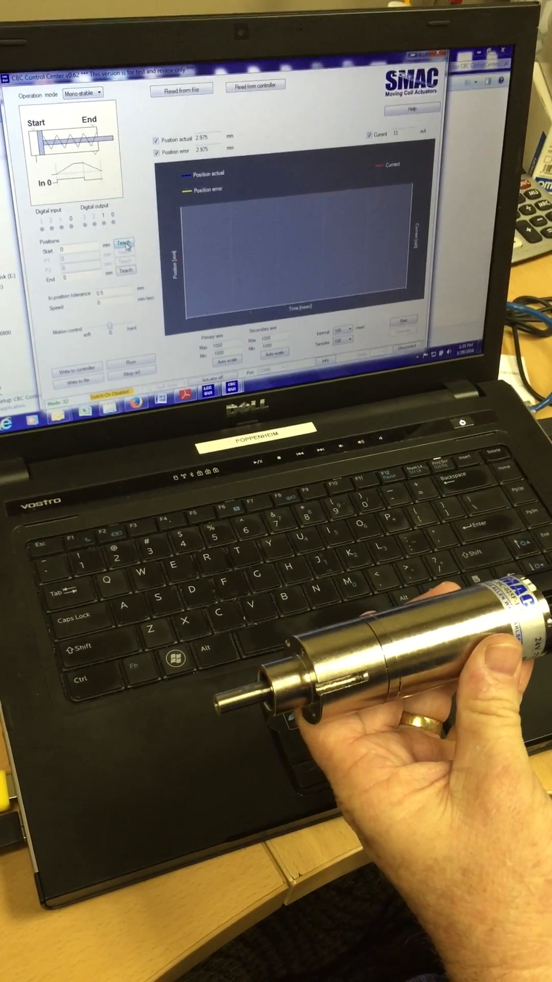
click(123, 249)
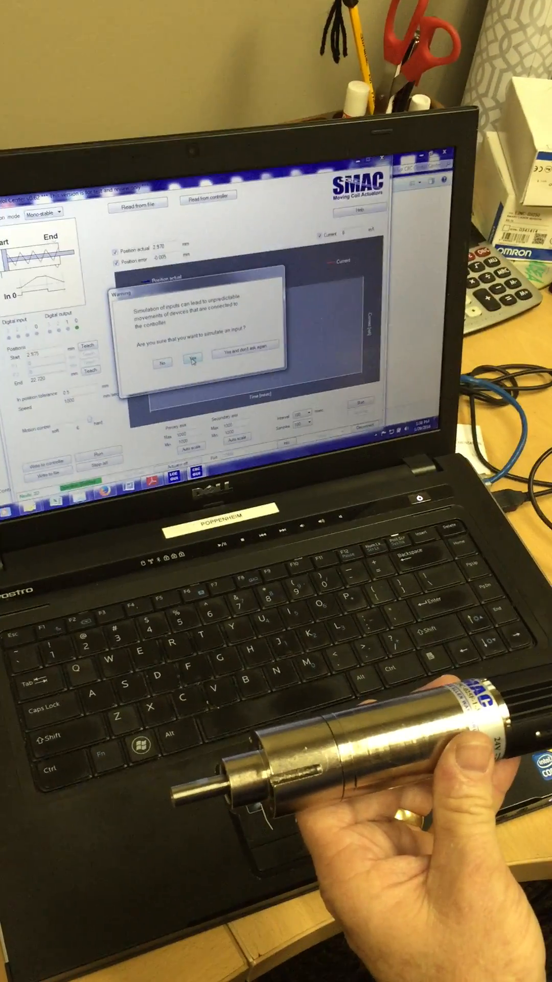
Step: Confirm the input simulation warning twice so the position and current graph runs
click(190, 363)
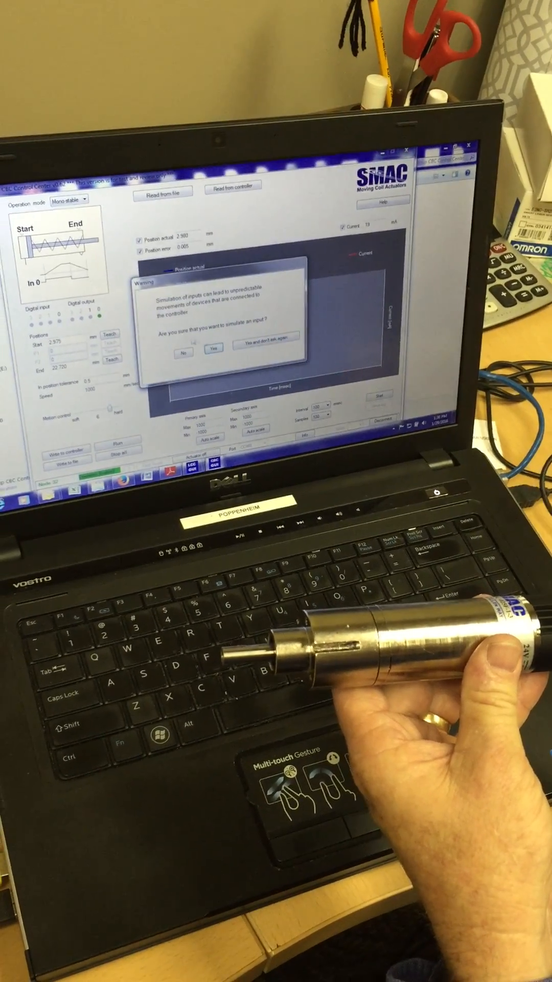
click(212, 348)
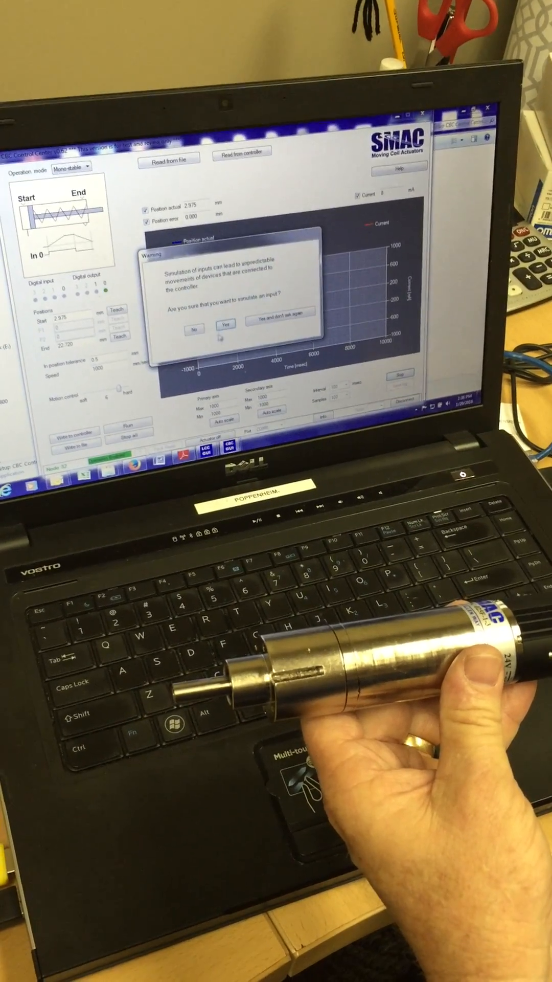
Step: Confirm simulating the input twice while graphing position, position error and current
click(226, 327)
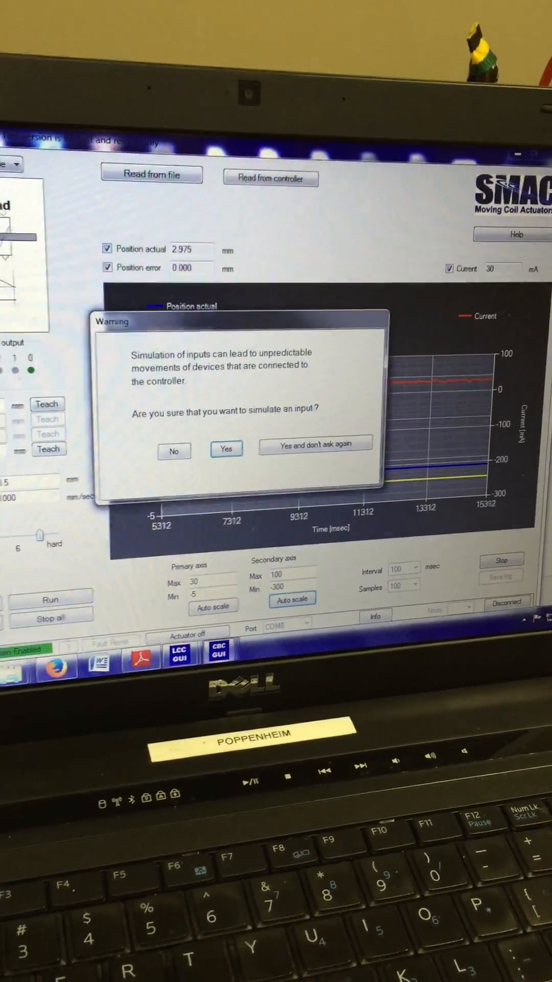
click(226, 448)
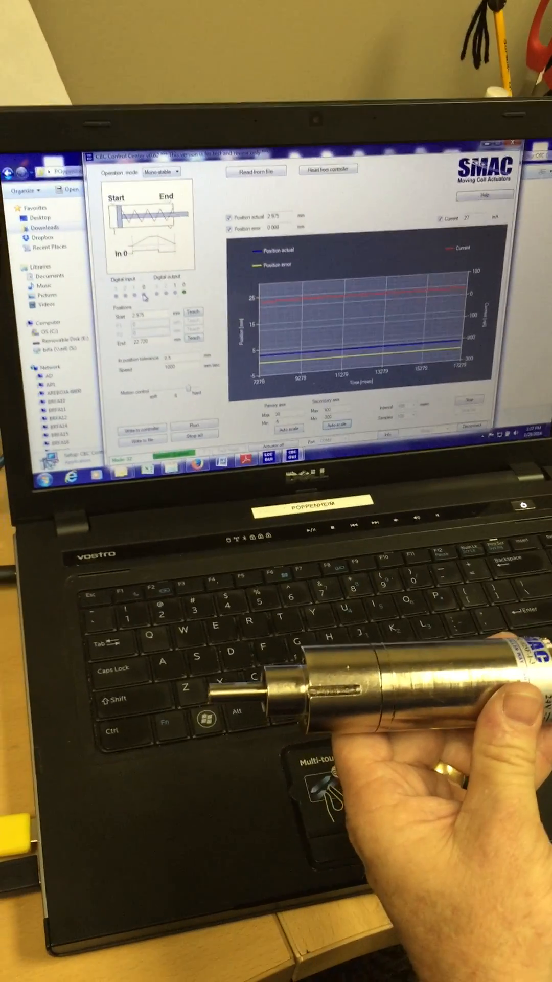